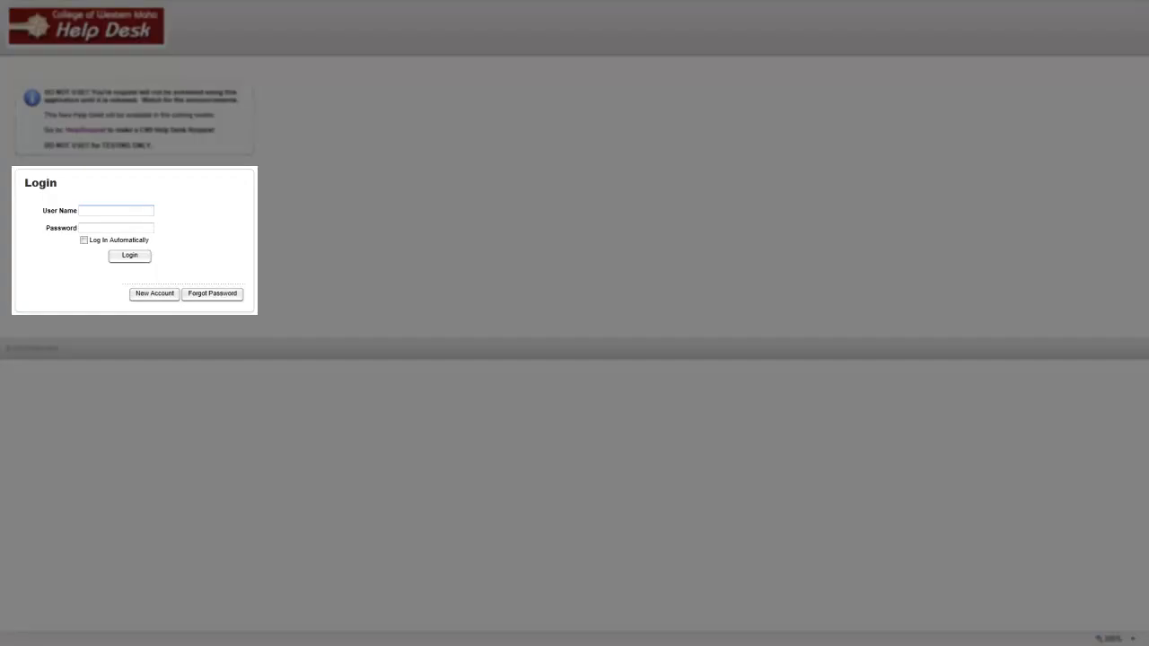
Log in to Web Help Desk as johnsmith with the password.
text(johnsmith)
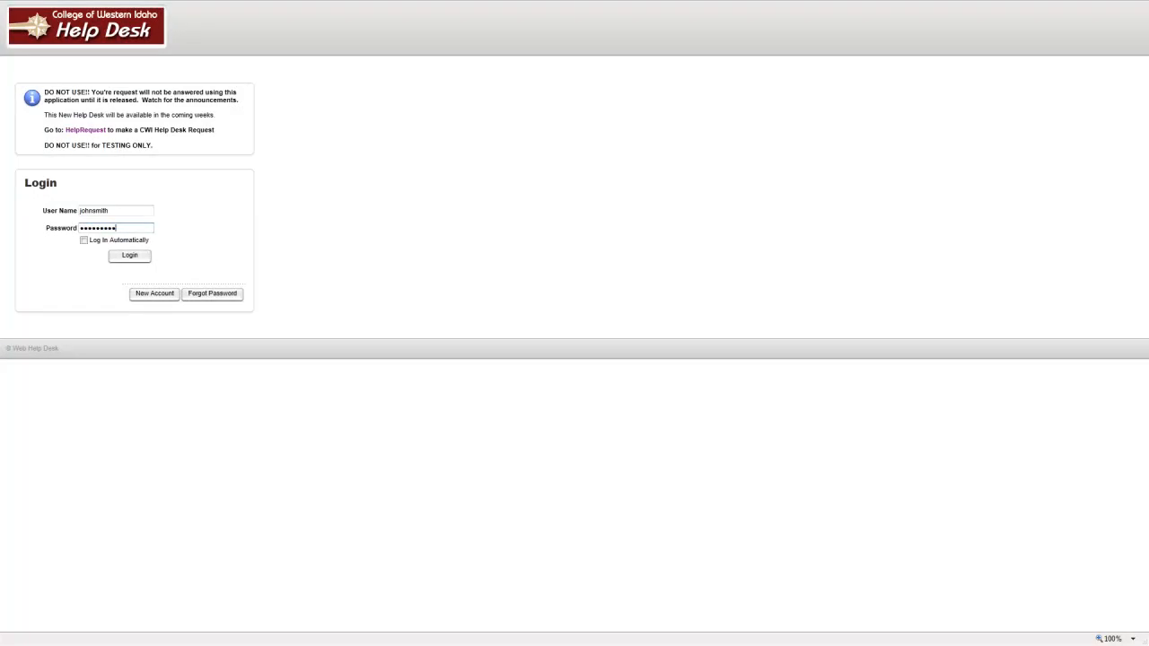
click(129, 255)
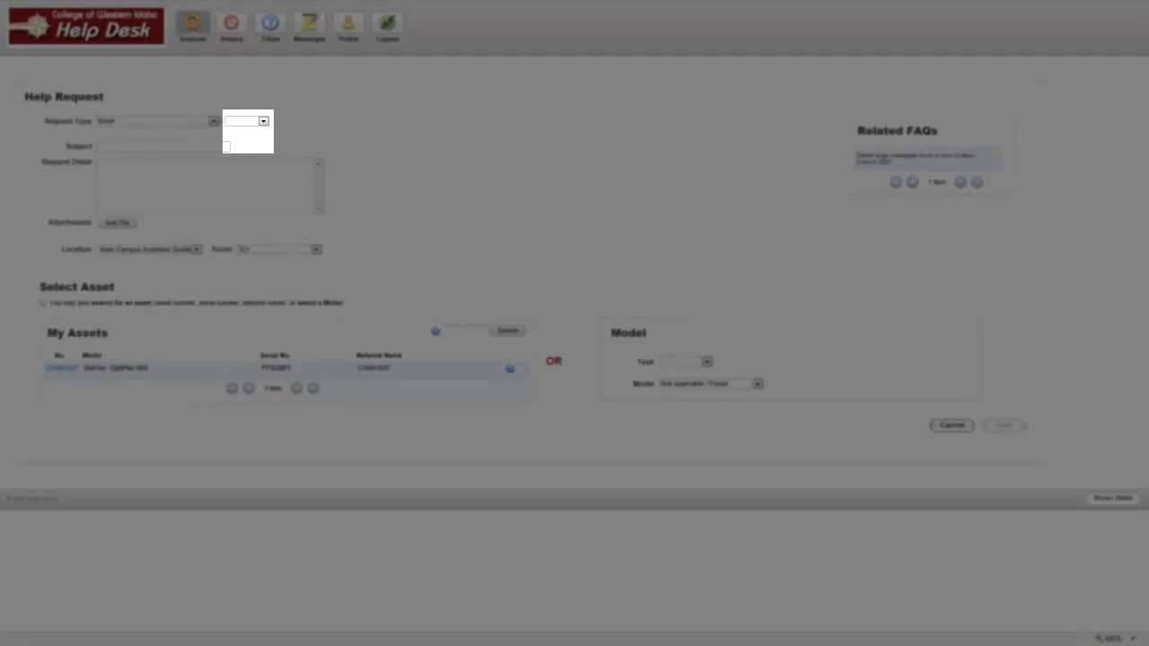
click(262, 121)
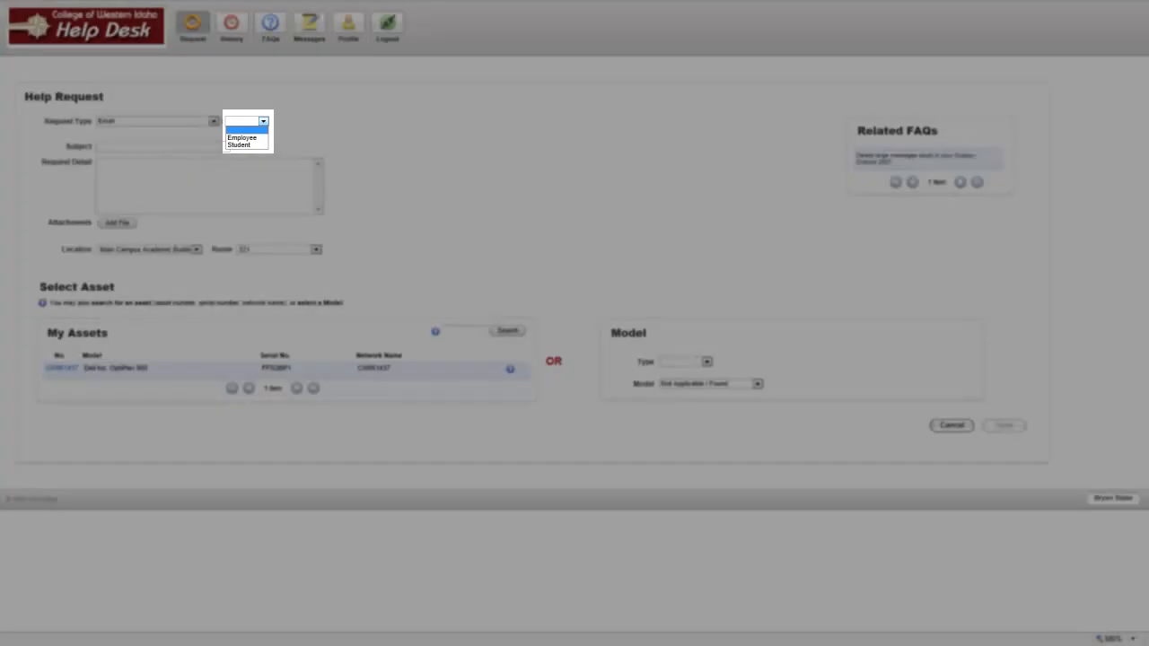
click(263, 121)
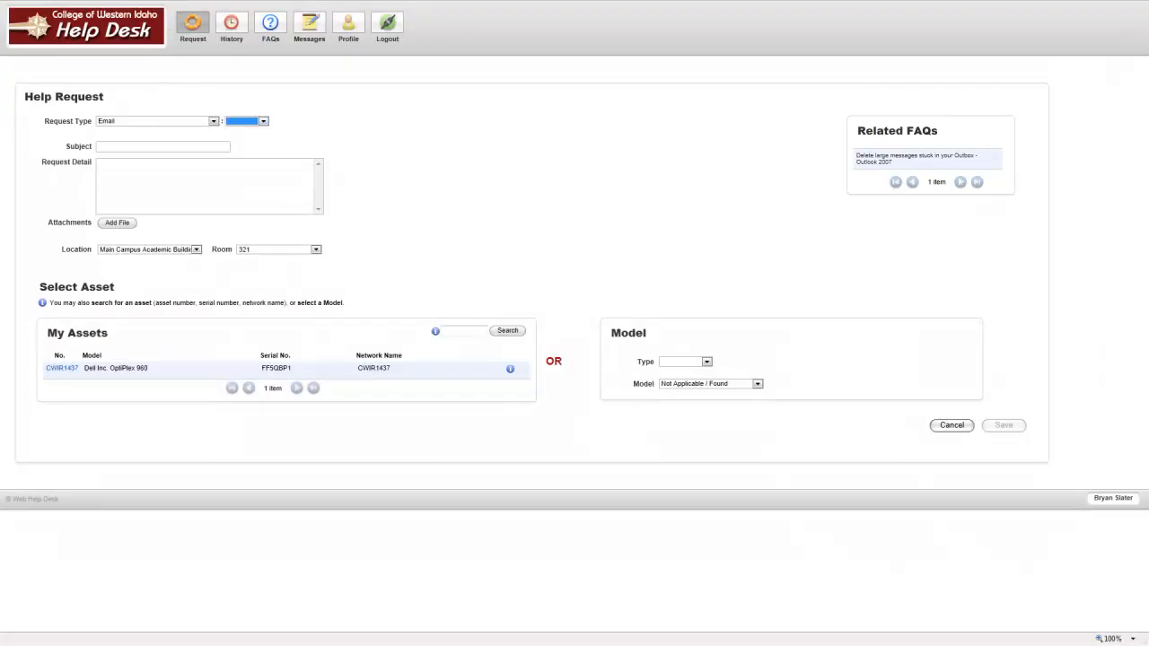
click(915, 157)
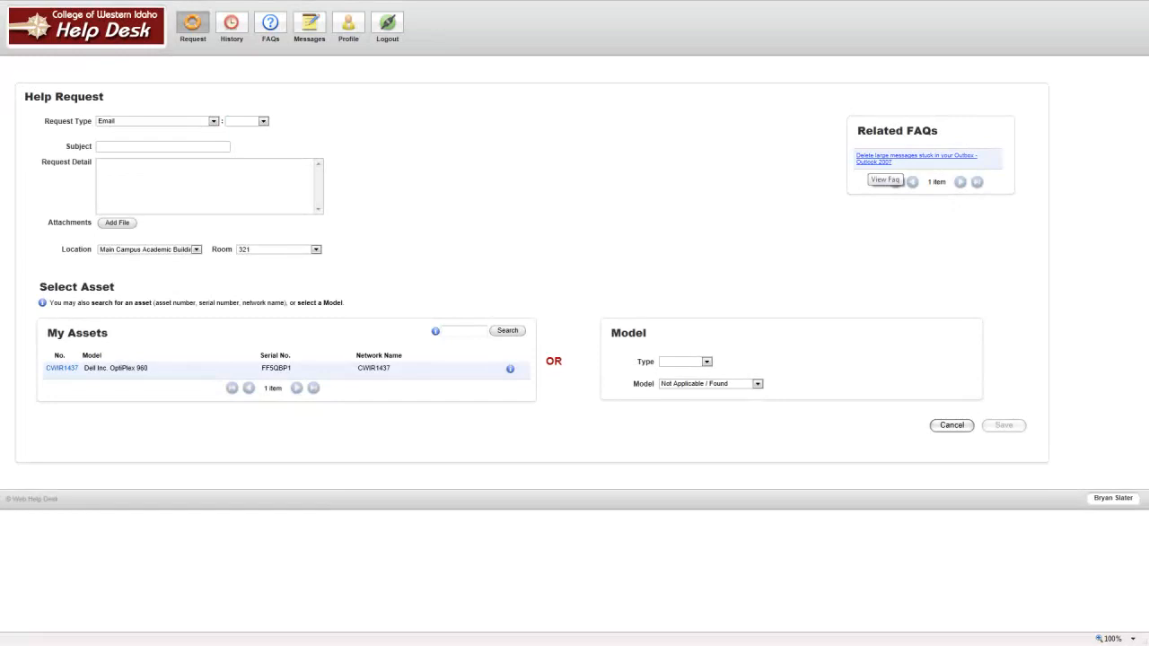
click(883, 180)
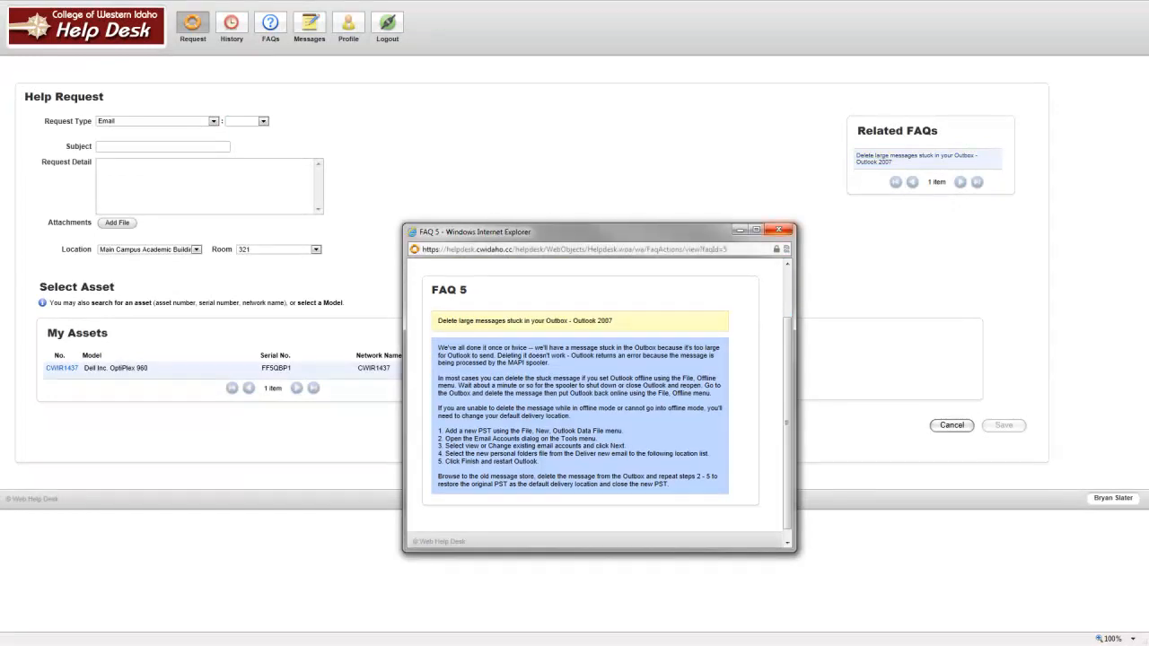
click(779, 231)
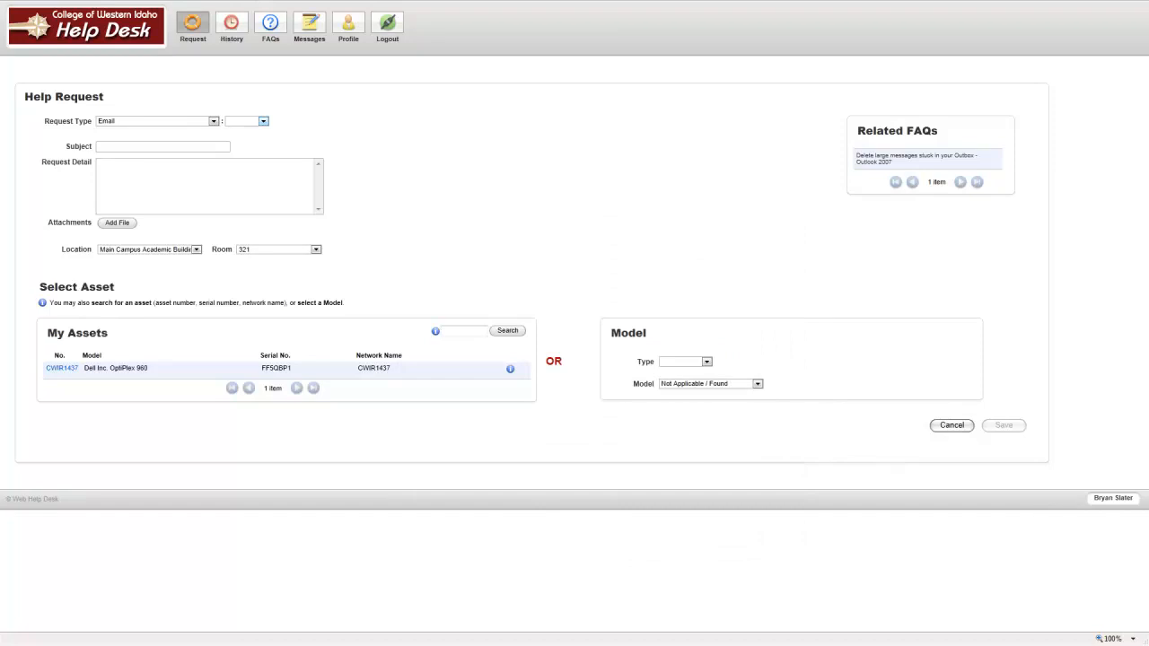
Set the request type to Desktop/Laptop with the Hardware Issue category.
click(213, 120)
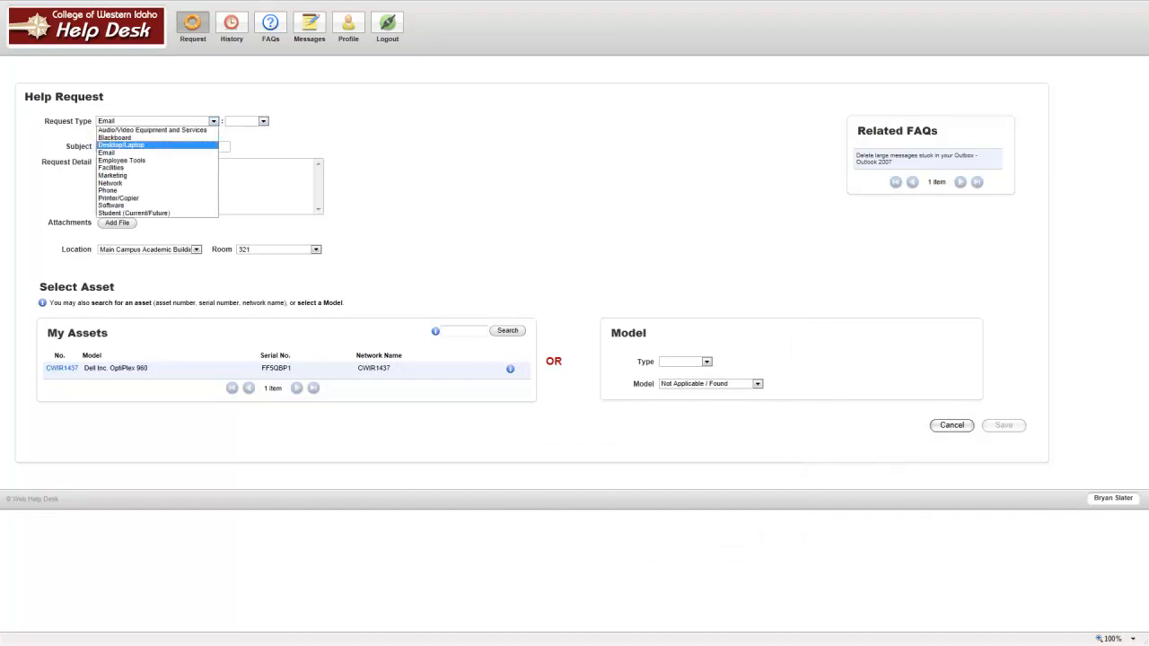
click(121, 145)
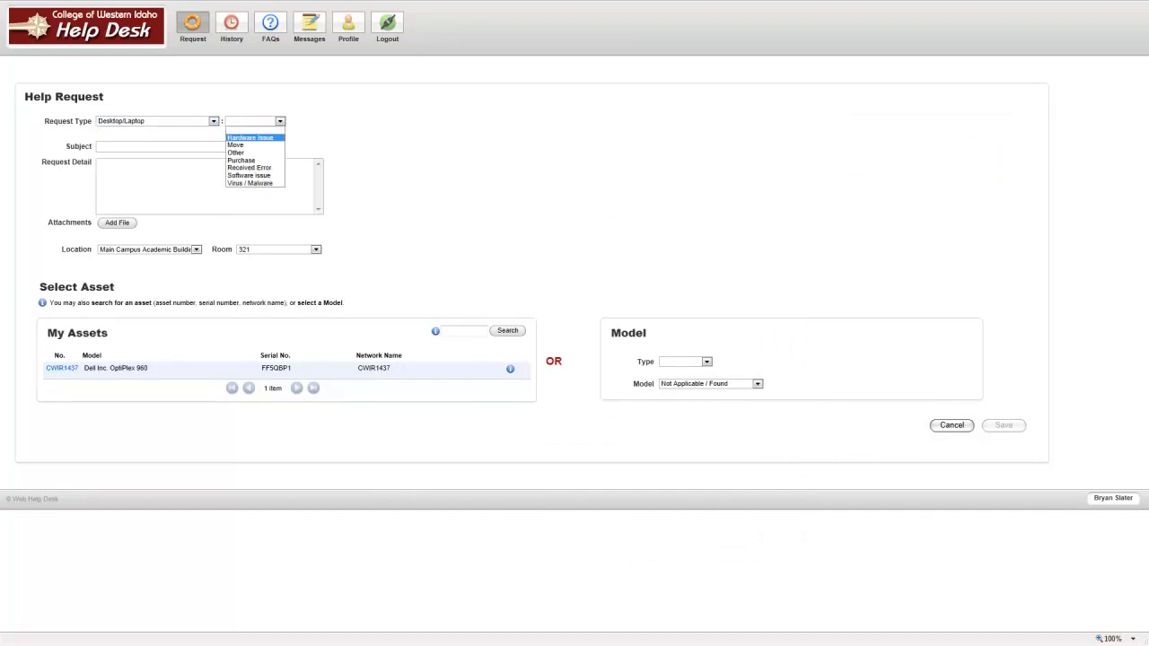
click(249, 137)
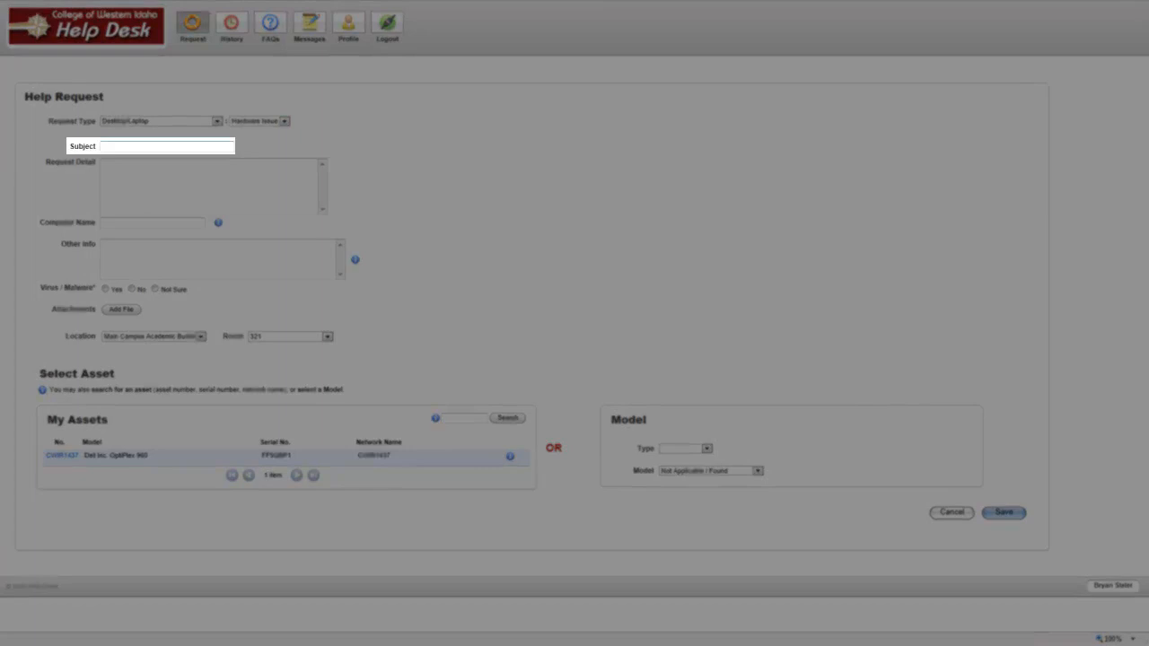
Enter the subject 'My computer won't power on' on the request.
click(162, 146)
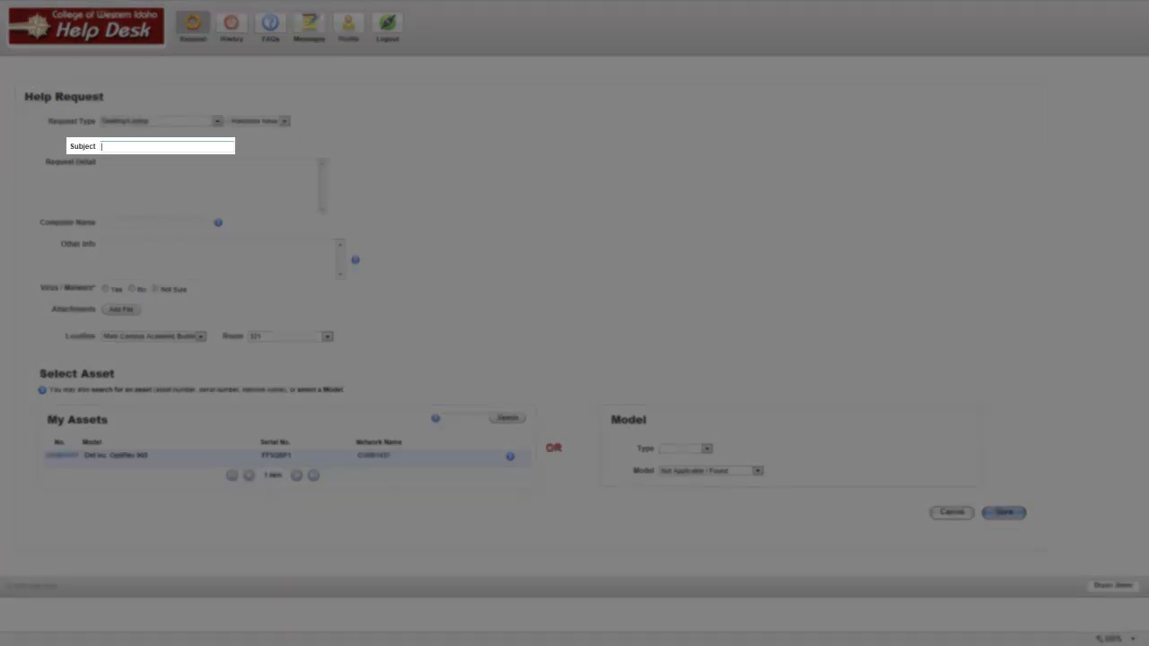
text(My computer won't power on)
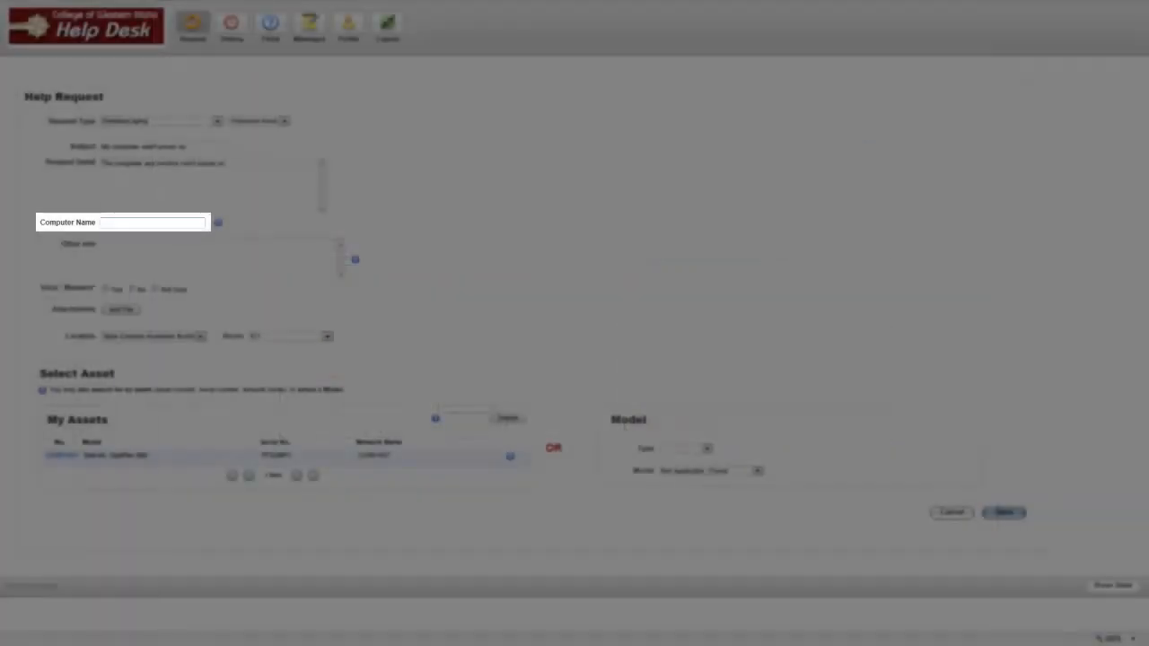
Enter the computer name cwir1234 in the Computer Name field.
text(cwi)
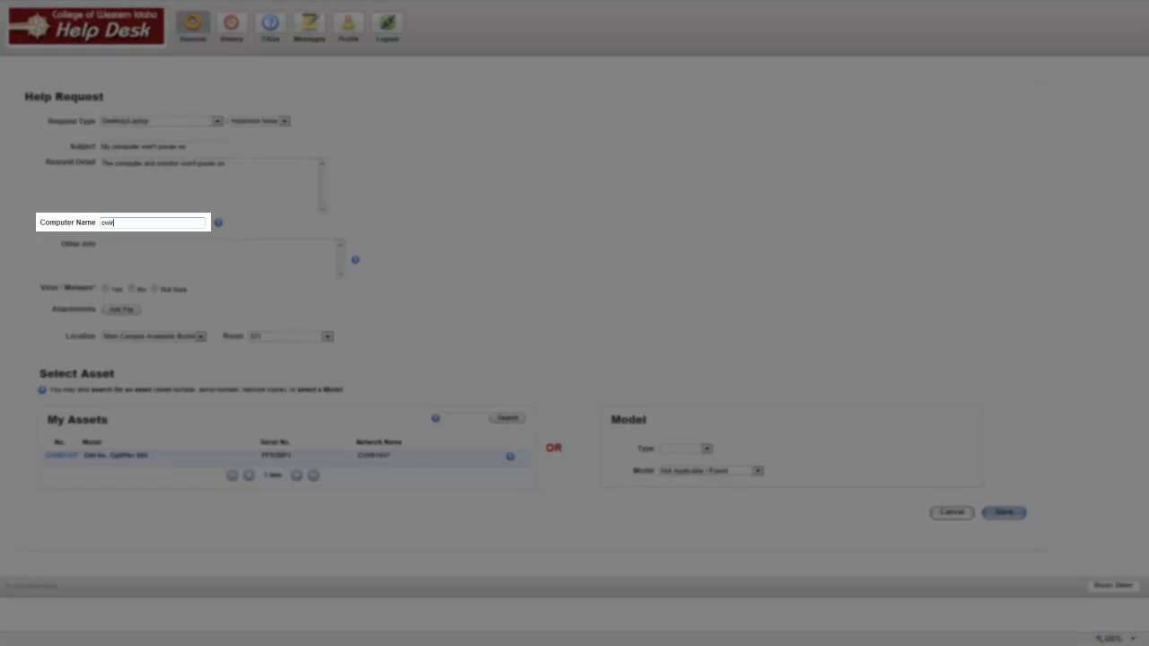
text(1234)
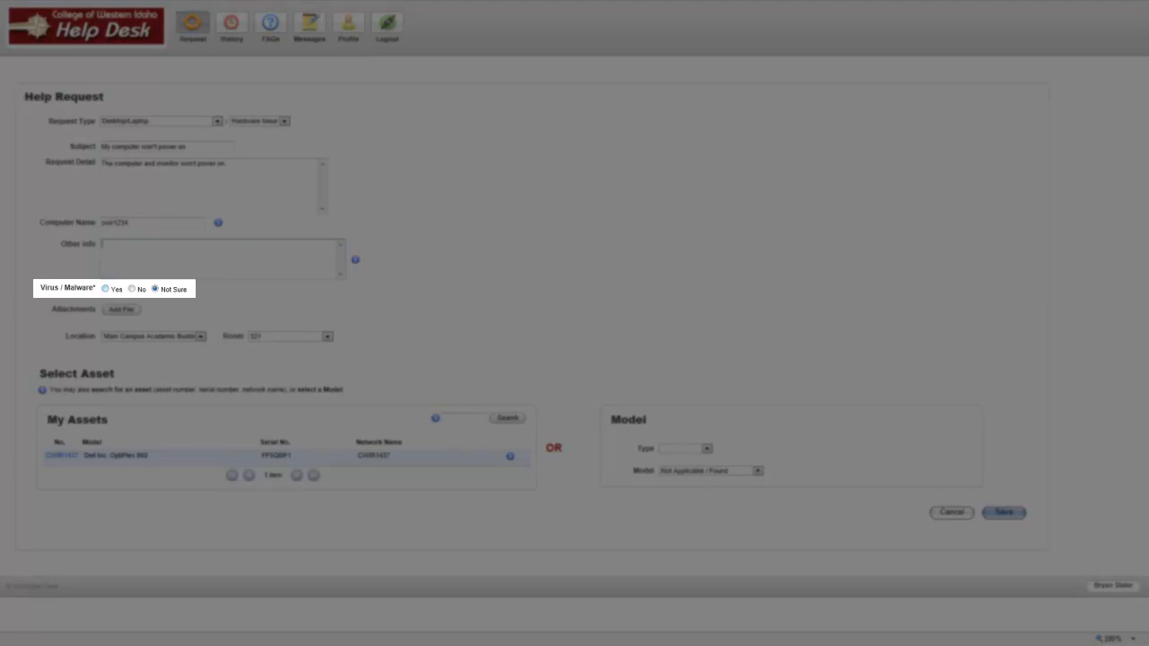
Toggle the Virus / Malware answer through Yes and No, ending on Not Sure.
click(105, 288)
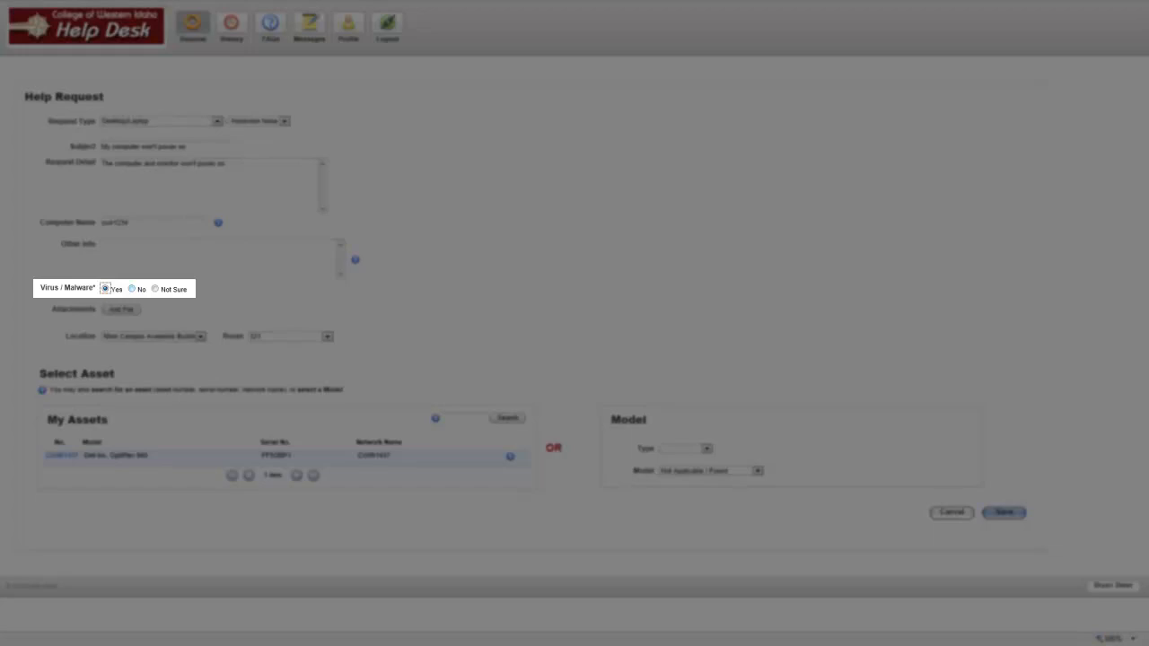
click(132, 288)
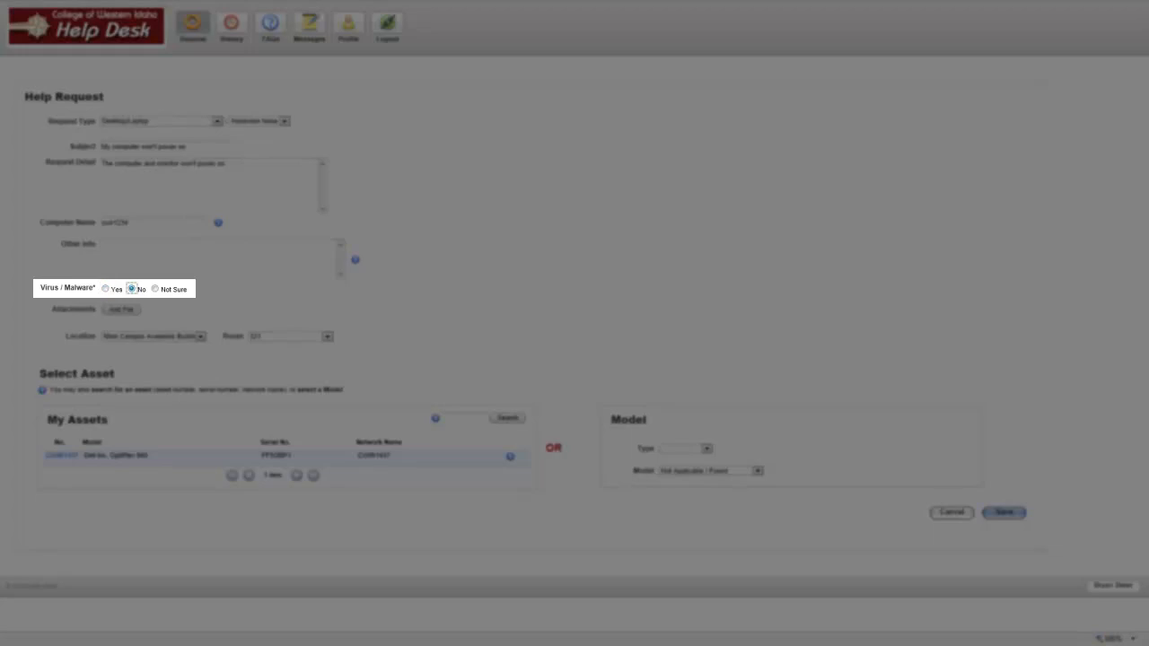
click(154, 288)
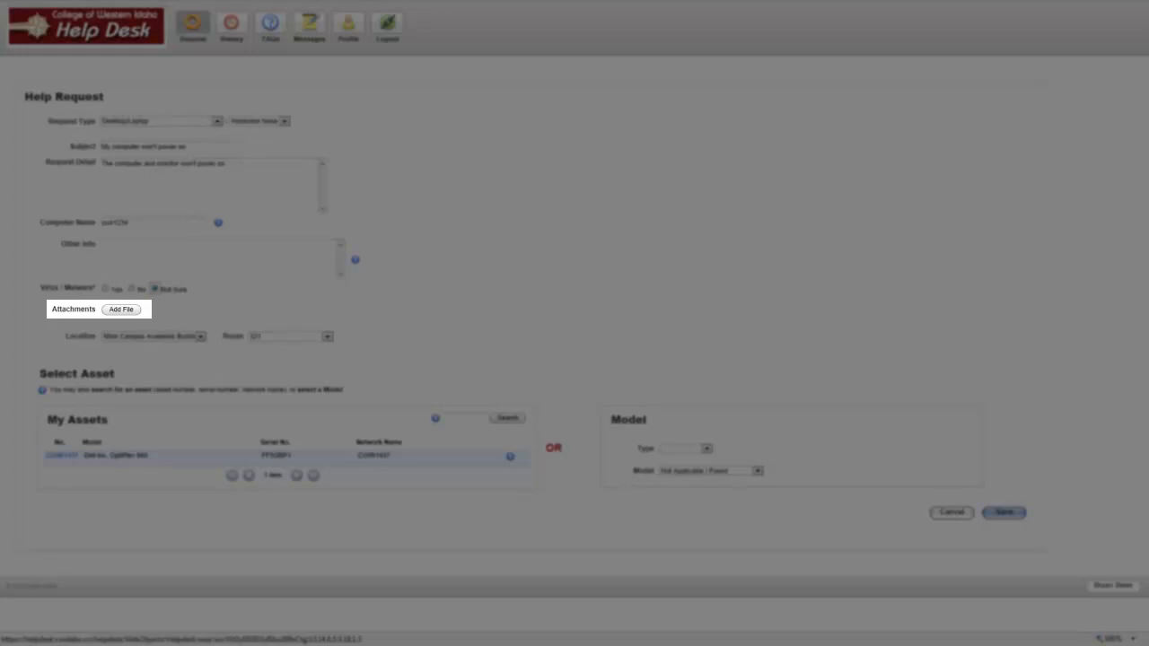
Attach ArcGIS_10_Enterprise_Deployment.pdf from the Desktop and upload it.
click(120, 309)
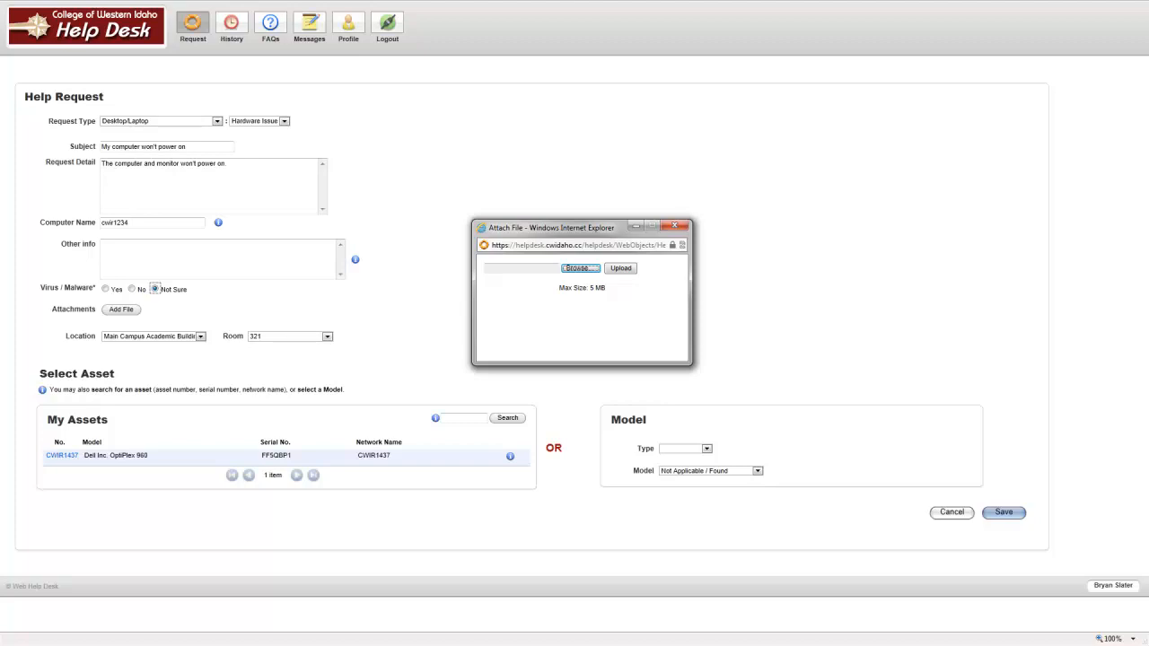
click(578, 267)
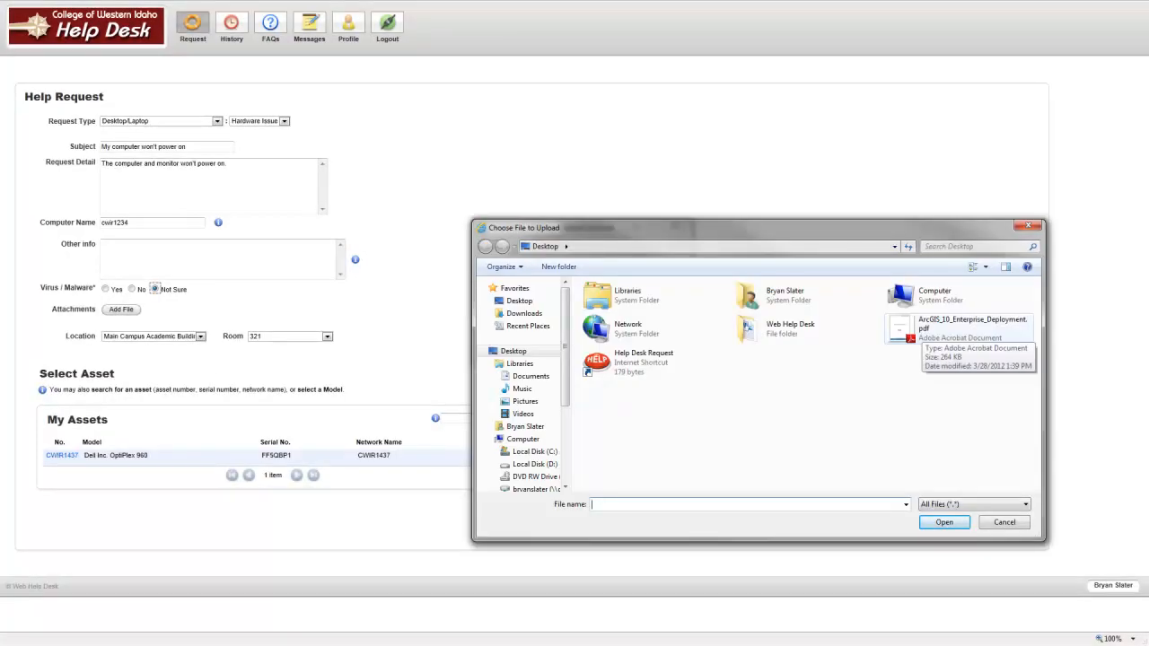
click(973, 327)
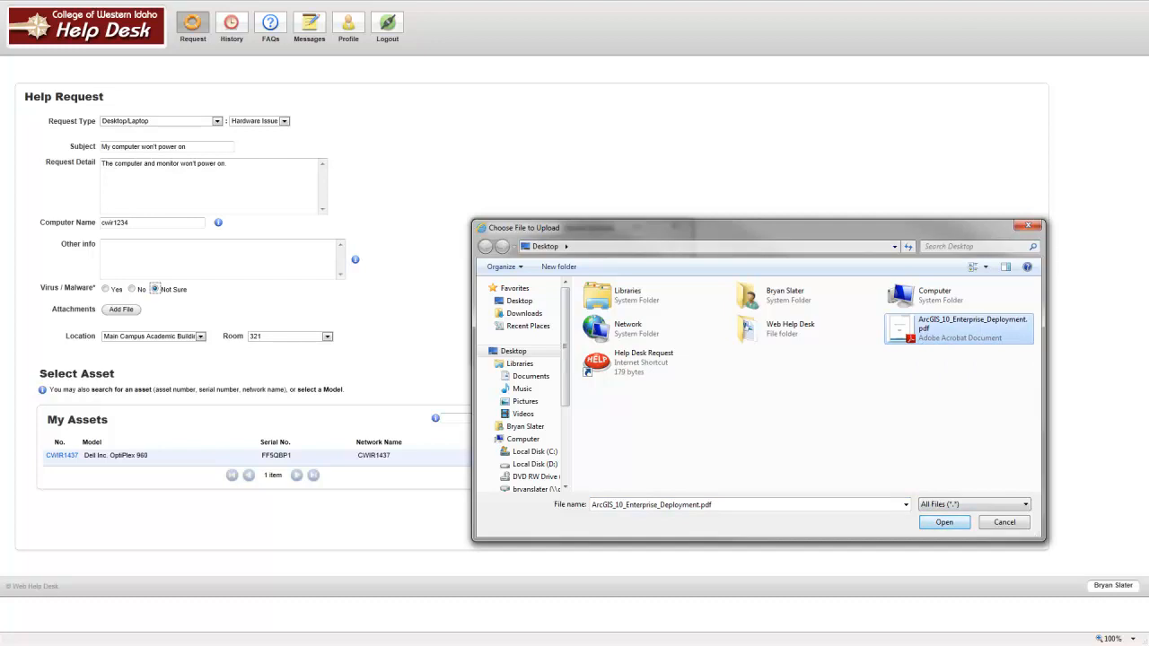
click(943, 522)
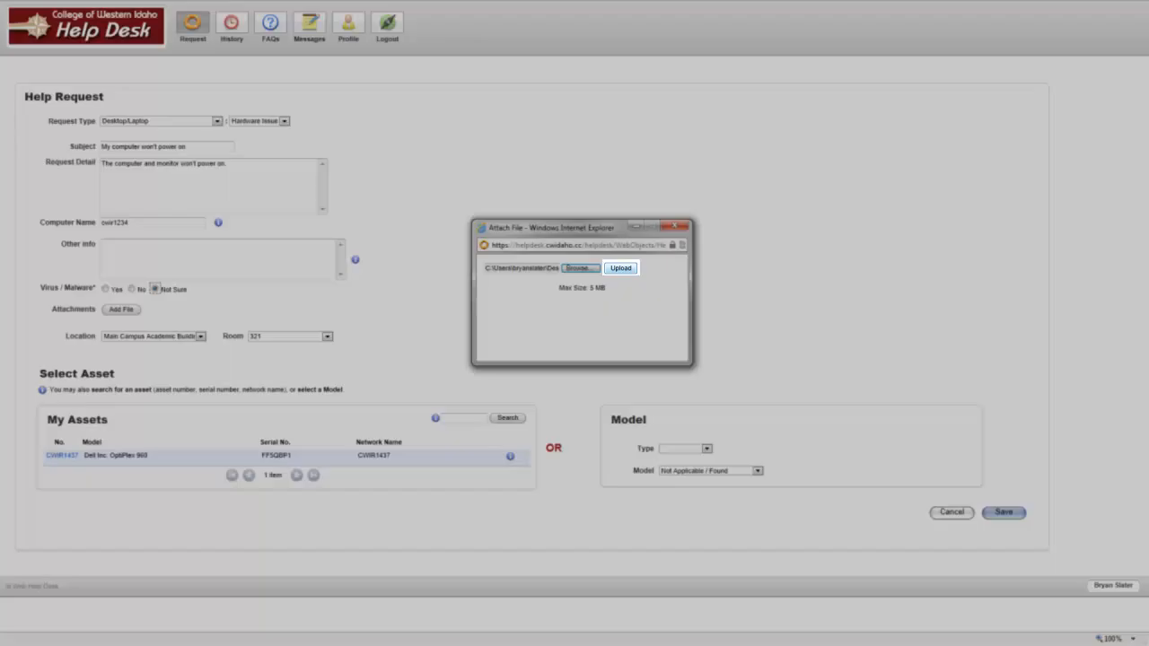
click(620, 268)
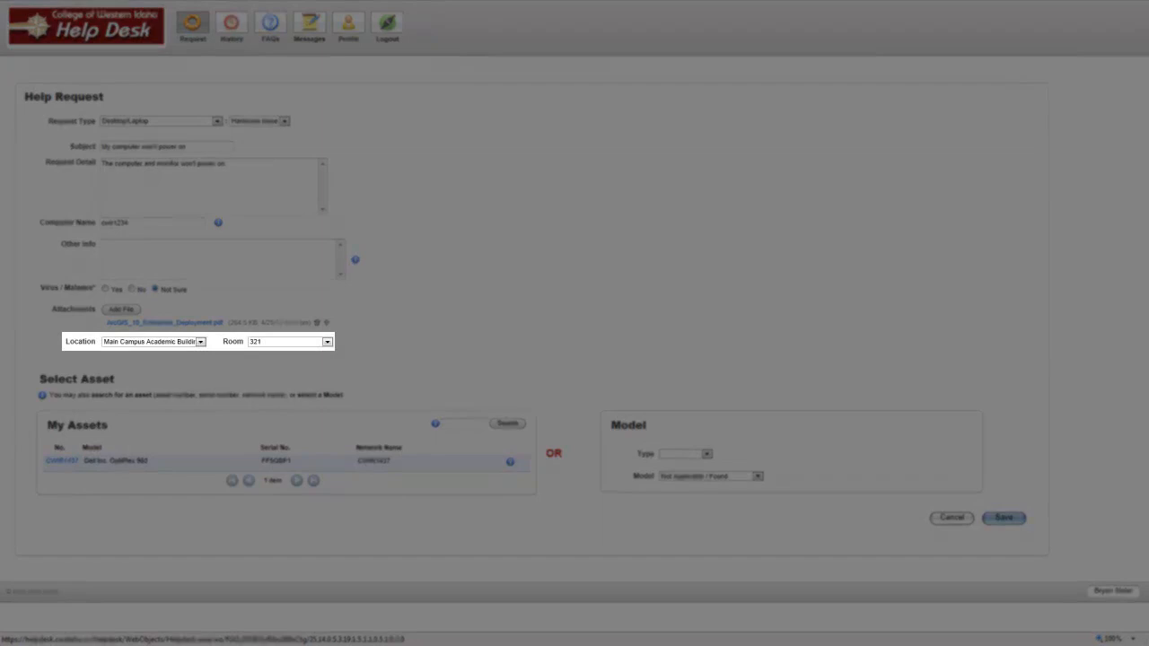
Keep Main Campus Academic Building, room 321, and submit the ticket.
click(200, 341)
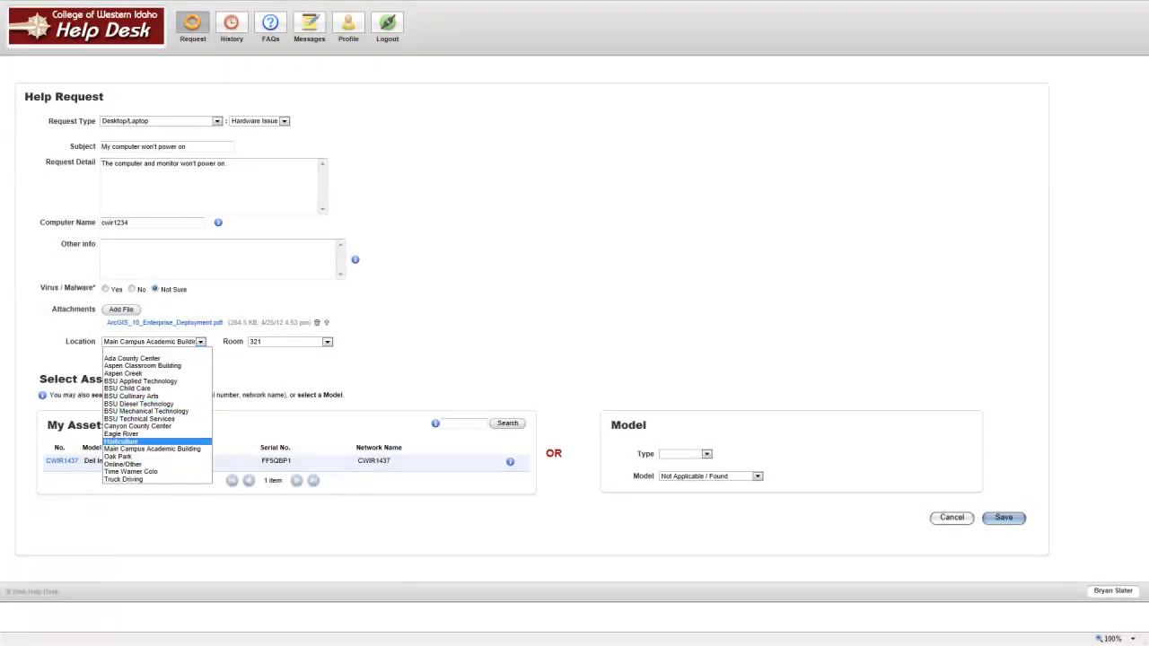
click(152, 449)
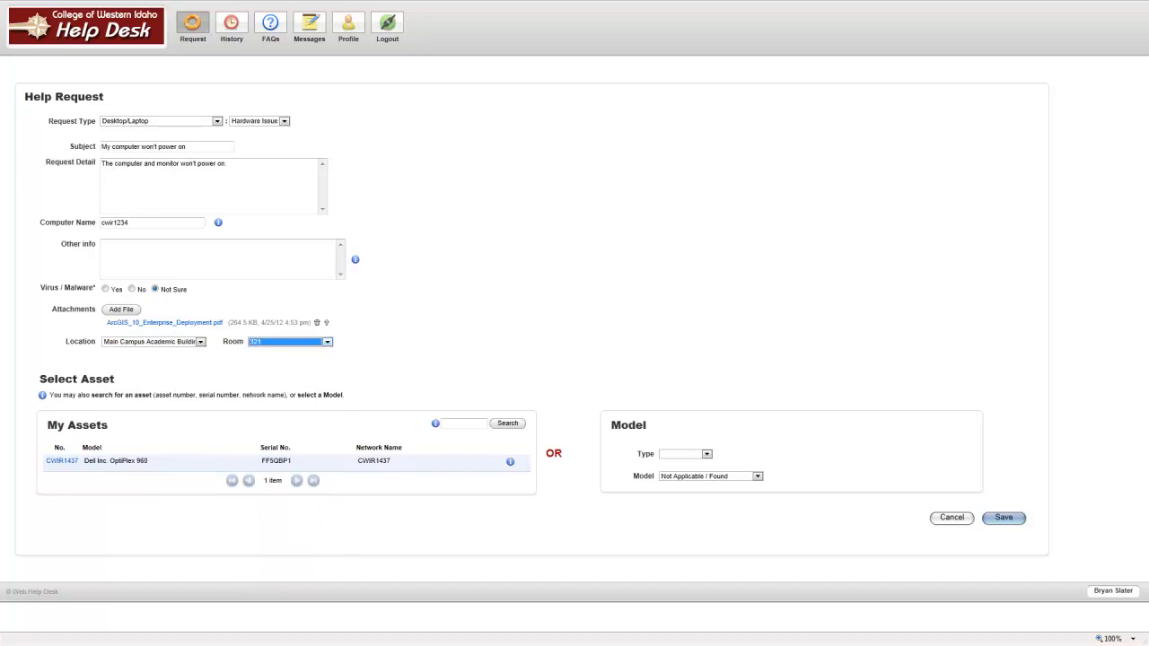
click(1003, 517)
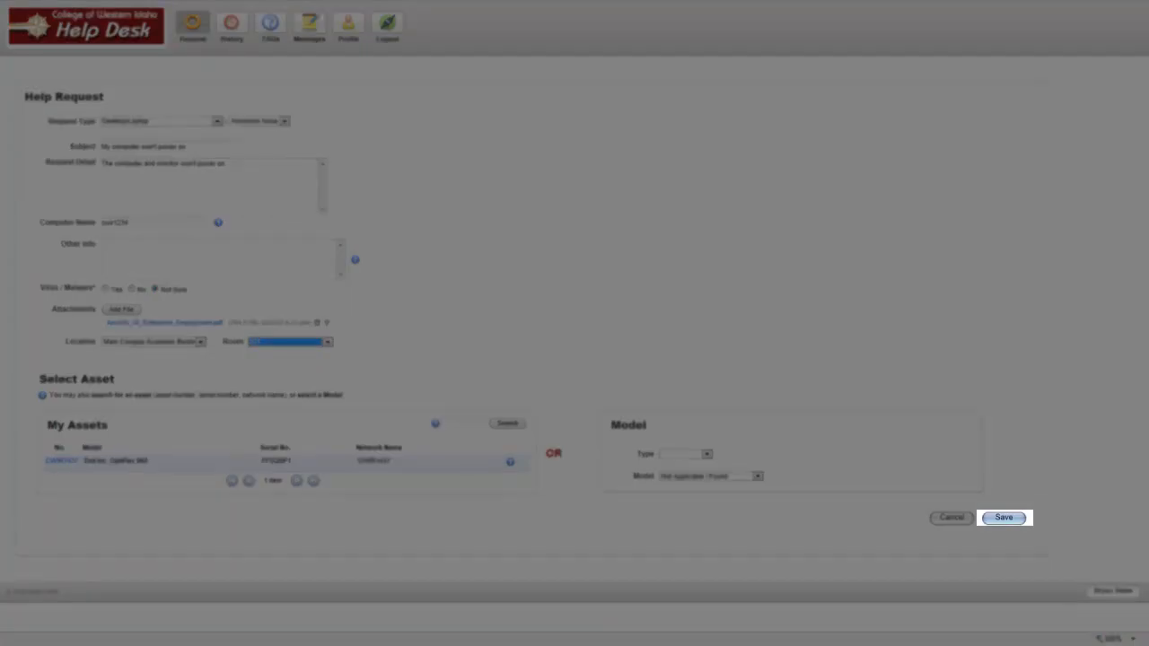
click(1003, 517)
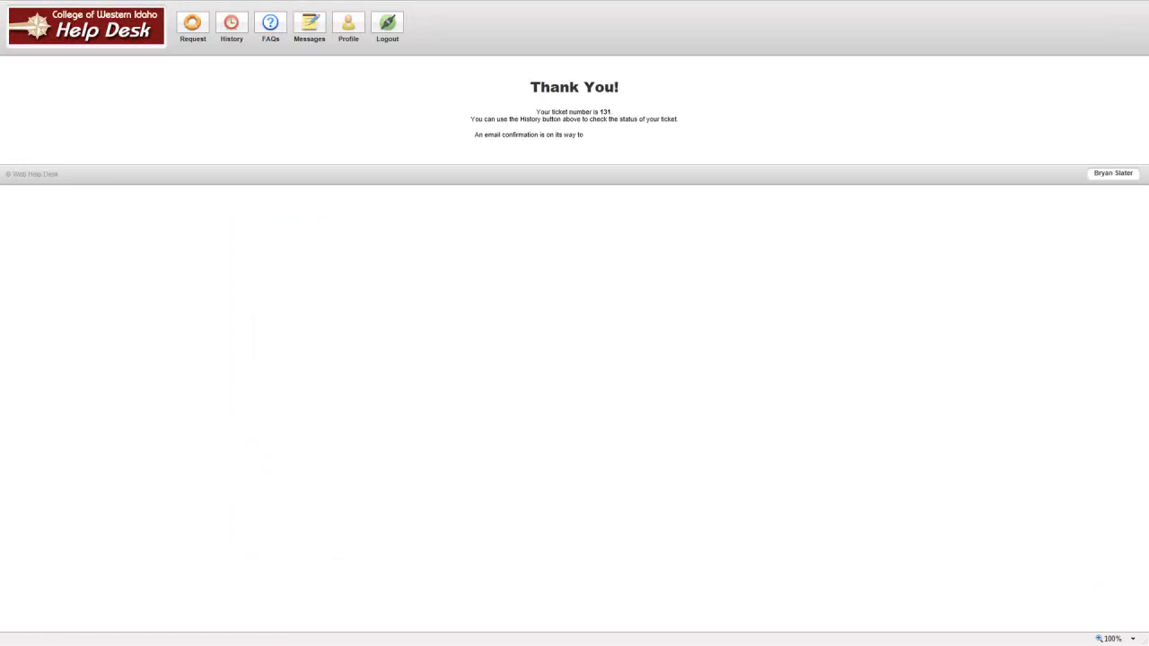